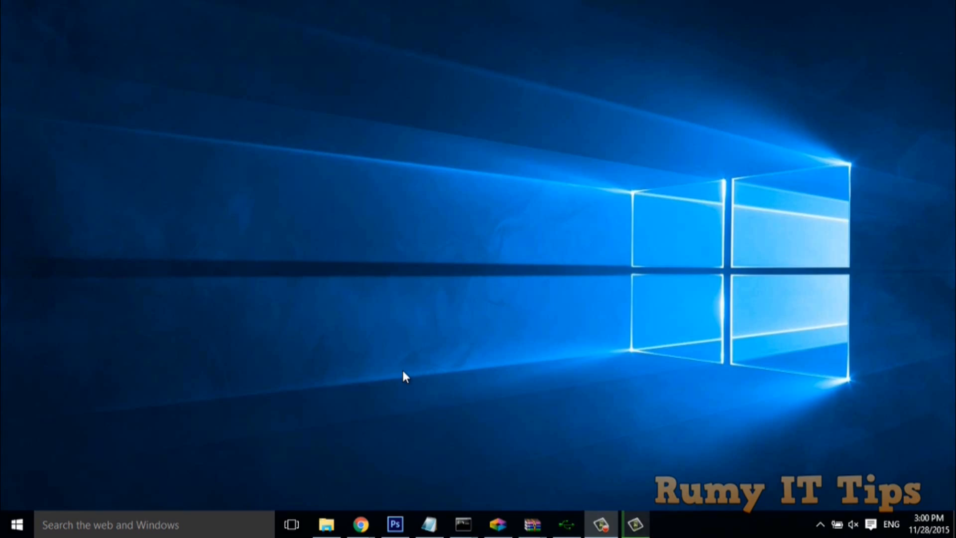
{"action": "mouse_move", "coordinate": [351, 499]}
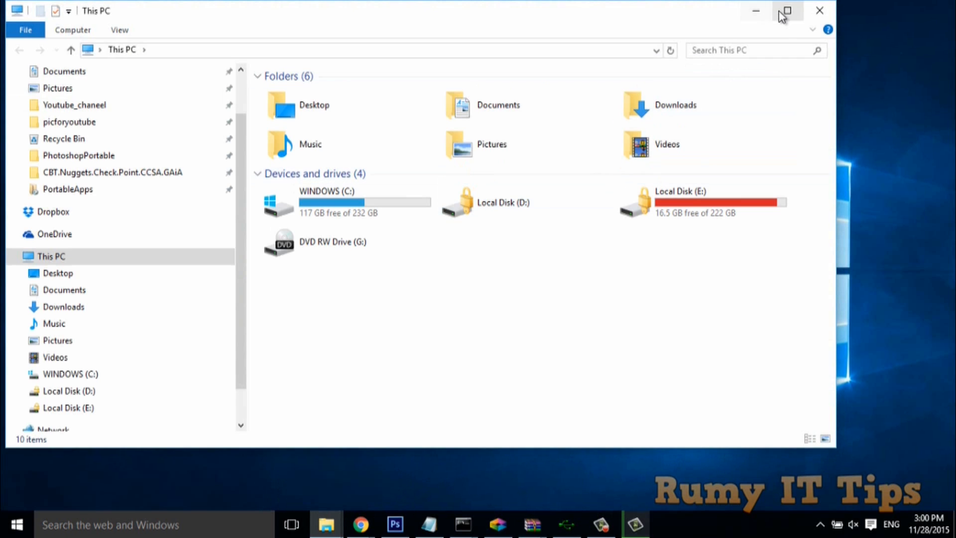
Maximize This PC and open Chrome on the IconArchive page.
{"action": "left_click", "coordinate": [786, 11]}
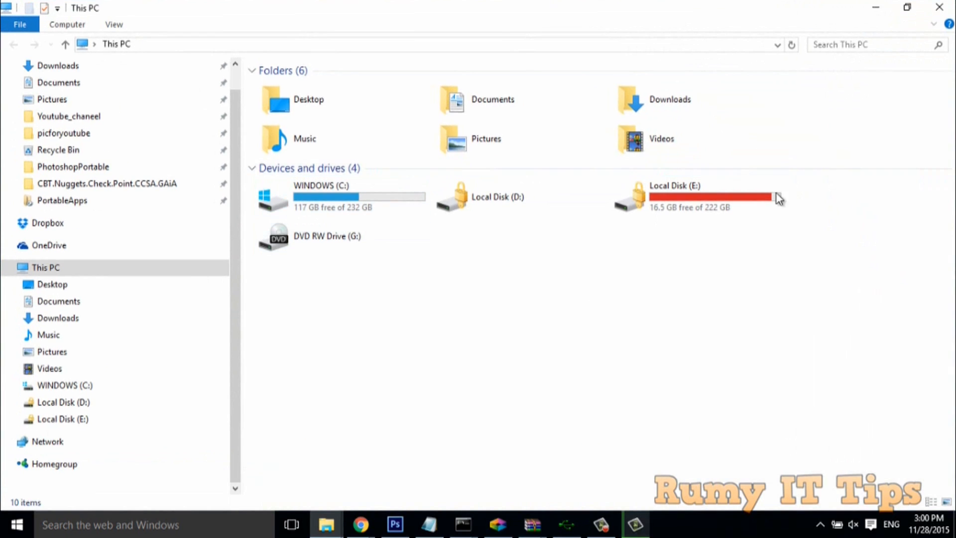
{"action": "mouse_move", "coordinate": [628, 241]}
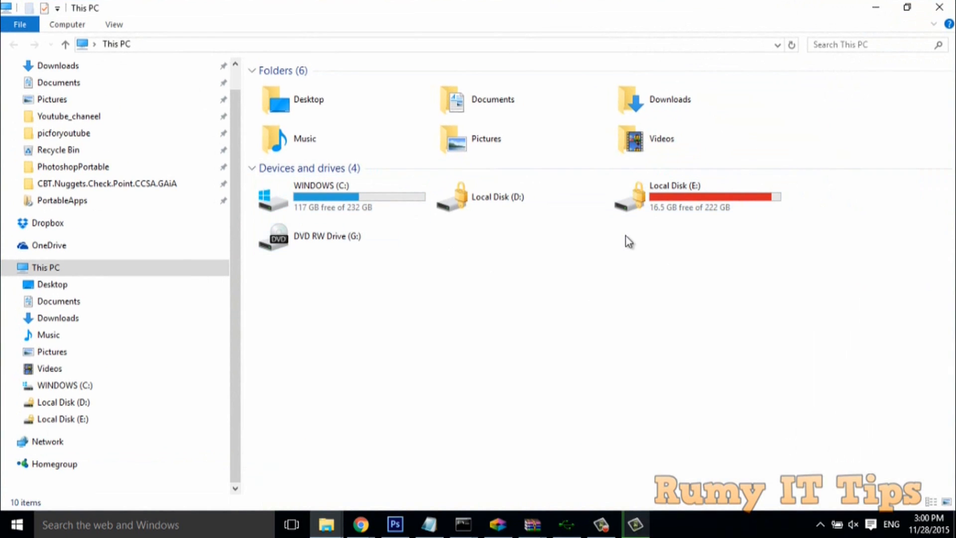
{"action": "mouse_move", "coordinate": [871, 6]}
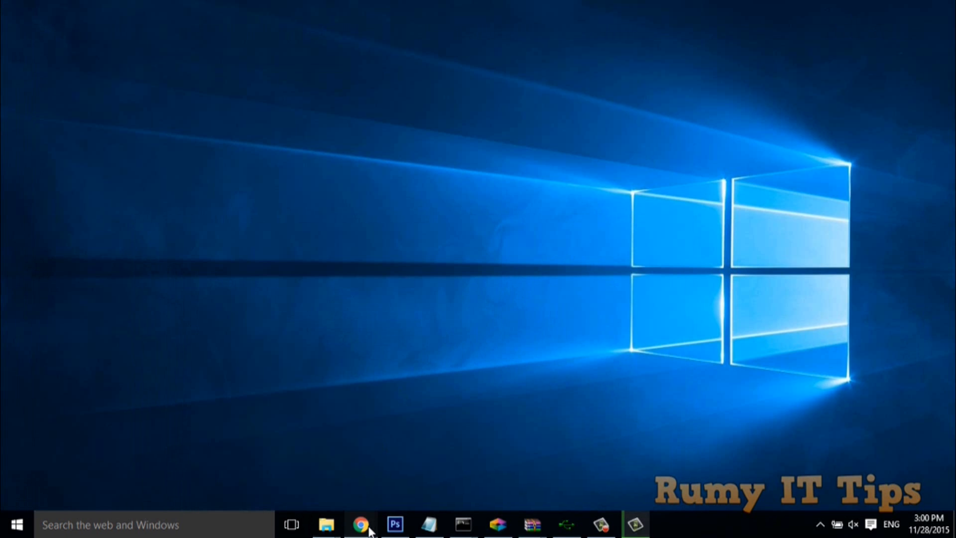
{"action": "left_click", "coordinate": [361, 525]}
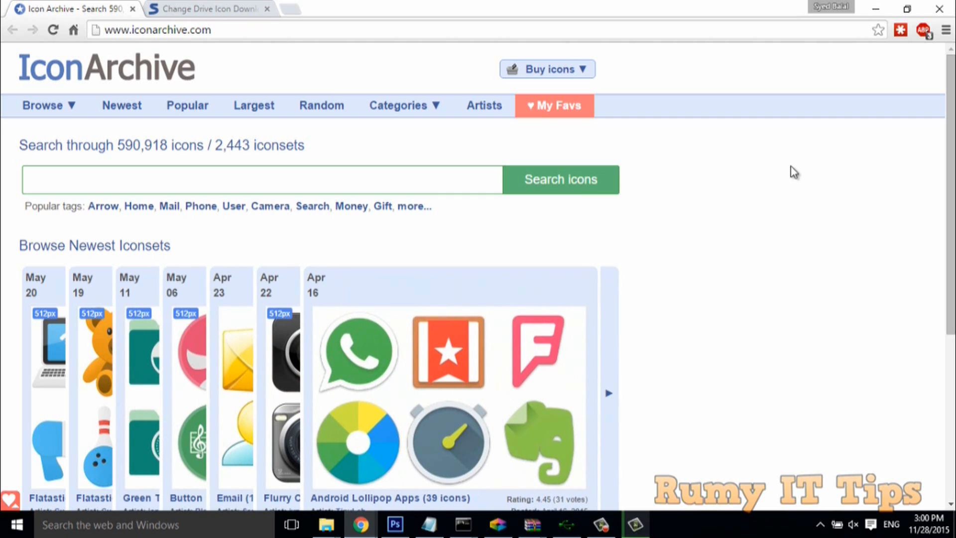
{"action": "left_click", "coordinate": [262, 180]}
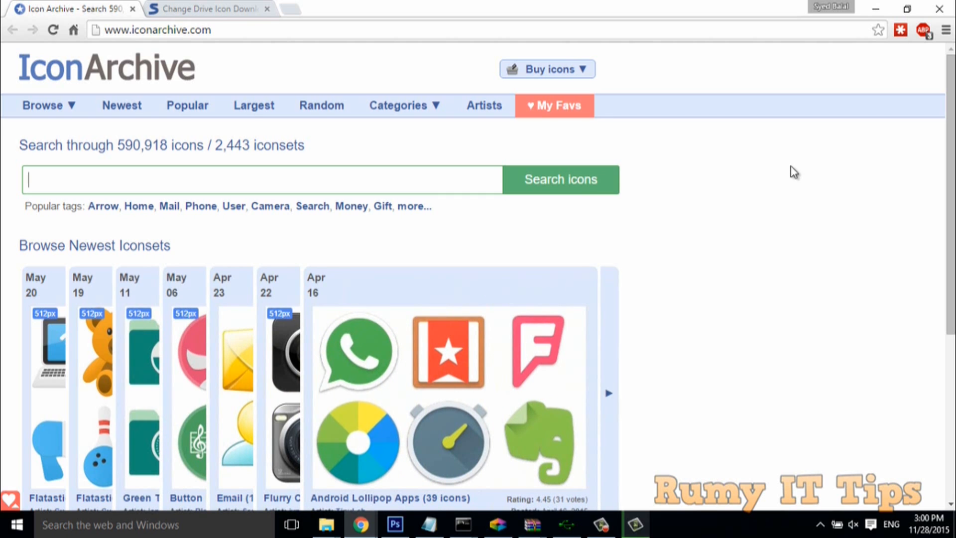
{"action": "scroll", "scroll_direction": "down", "scroll_amount": 3}
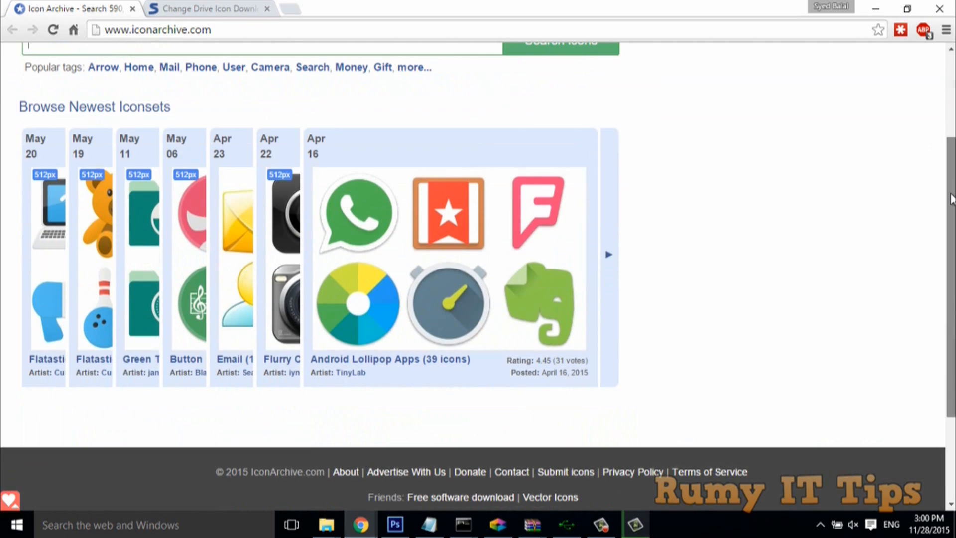
{"action": "scroll", "scroll_direction": "up", "scroll_amount": 3}
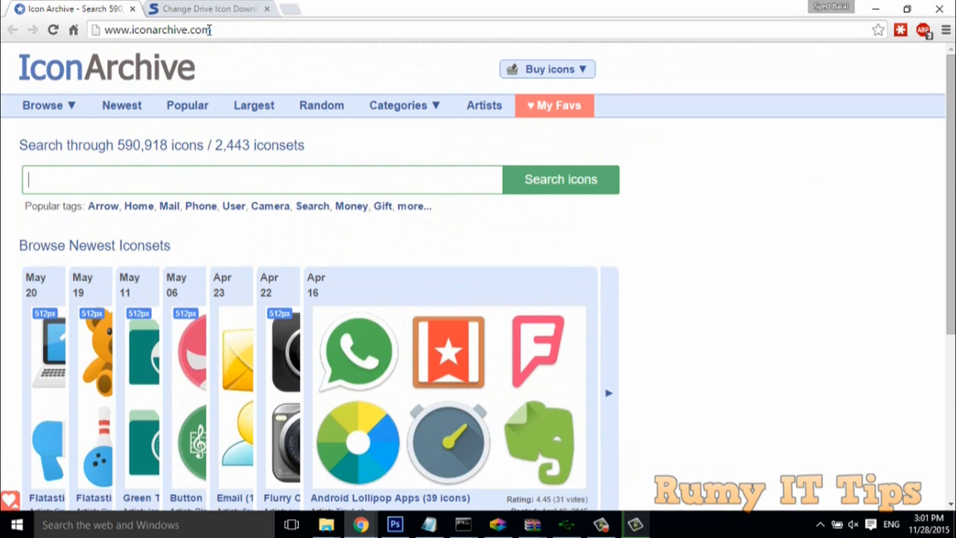
{"action": "left_click", "coordinate": [158, 30]}
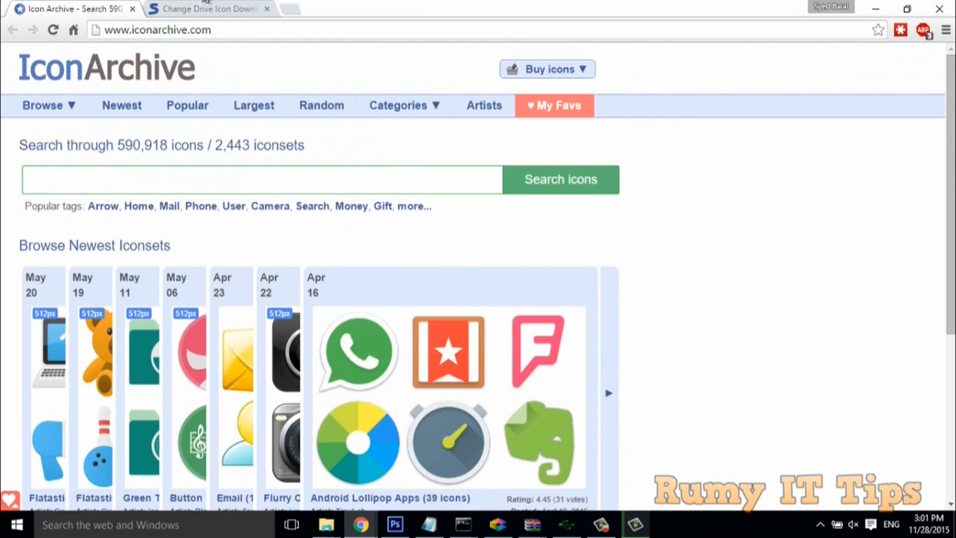
Check the Softpedia Change Drive Icon page, dismiss its download popup, then return to IconArchive.
{"action": "left_click", "coordinate": [208, 9]}
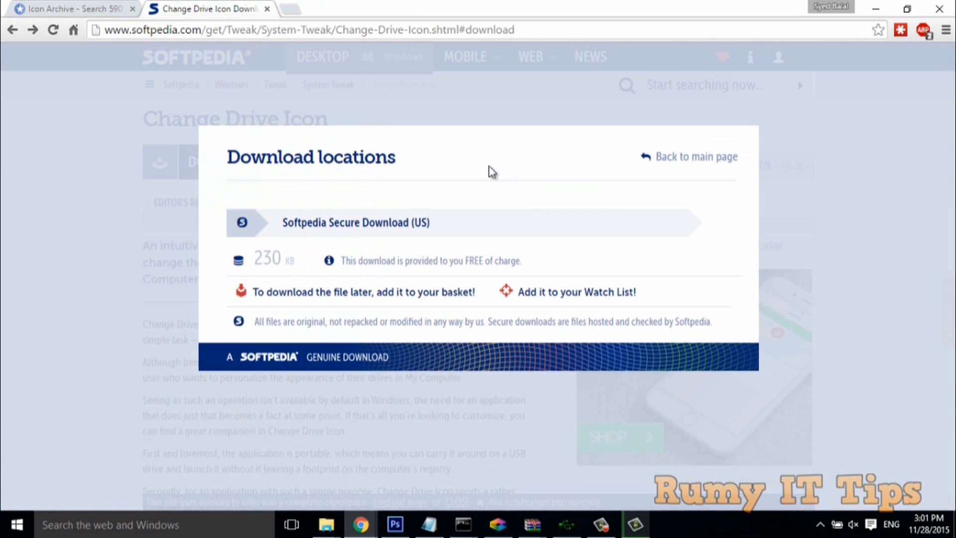
{"action": "left_click", "coordinate": [687, 156]}
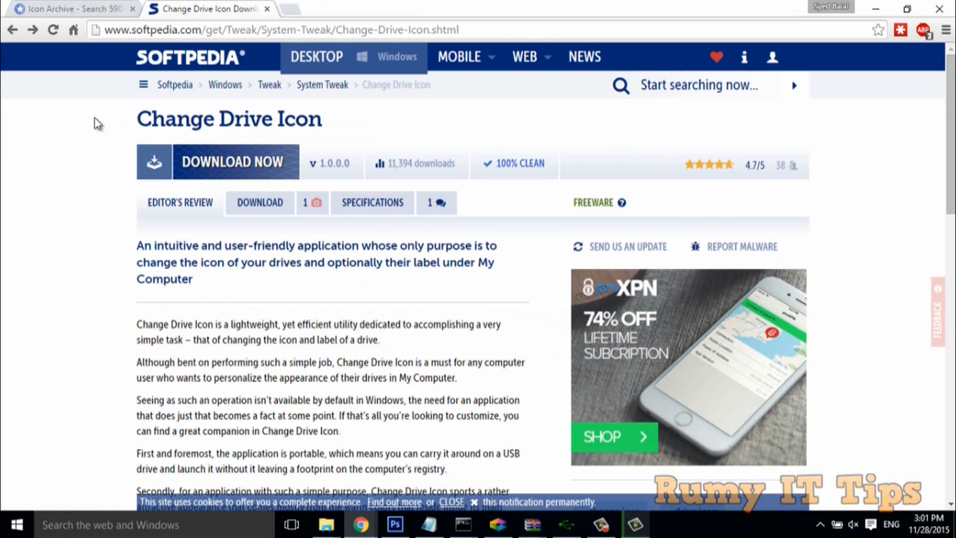
{"action": "mouse_move", "coordinate": [157, 41]}
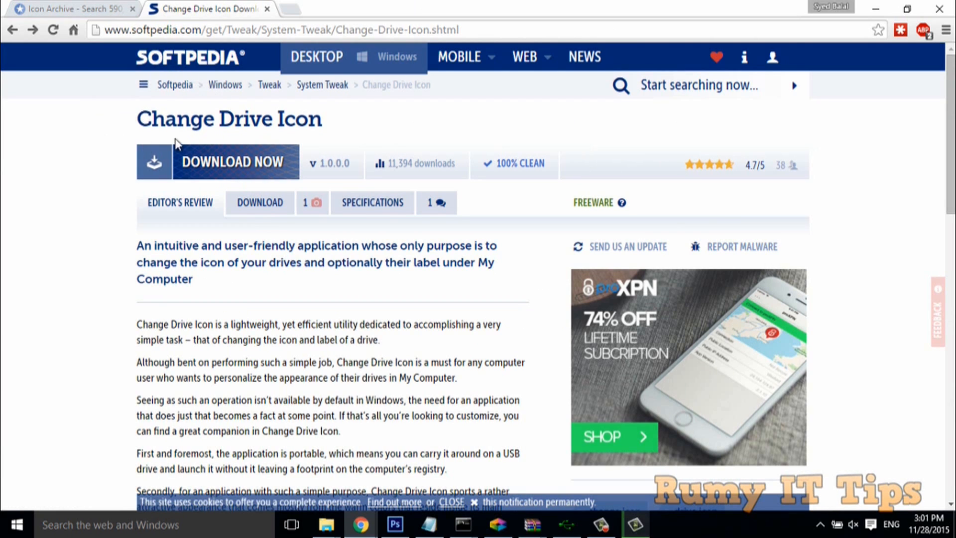
{"action": "mouse_move", "coordinate": [943, 137]}
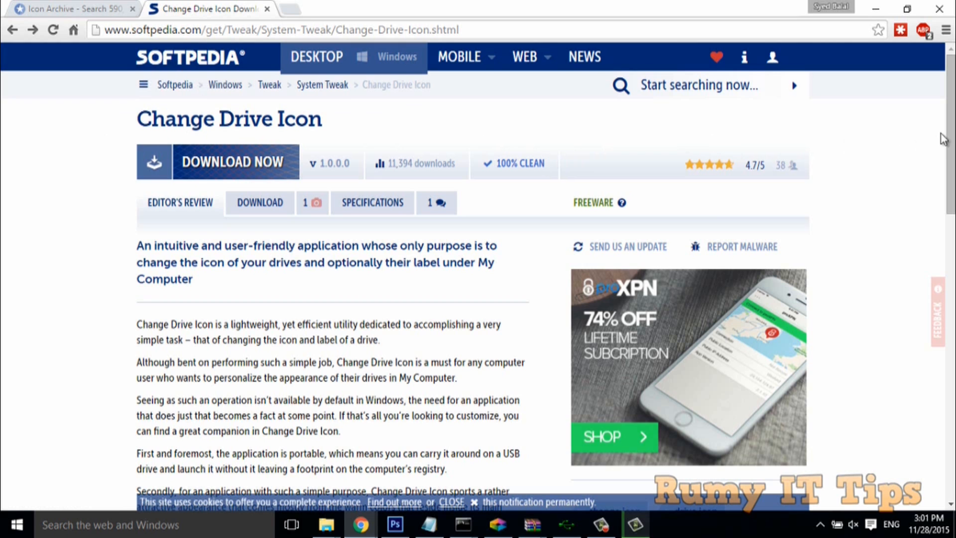
{"action": "scroll", "scroll_direction": "down", "scroll_amount": 3}
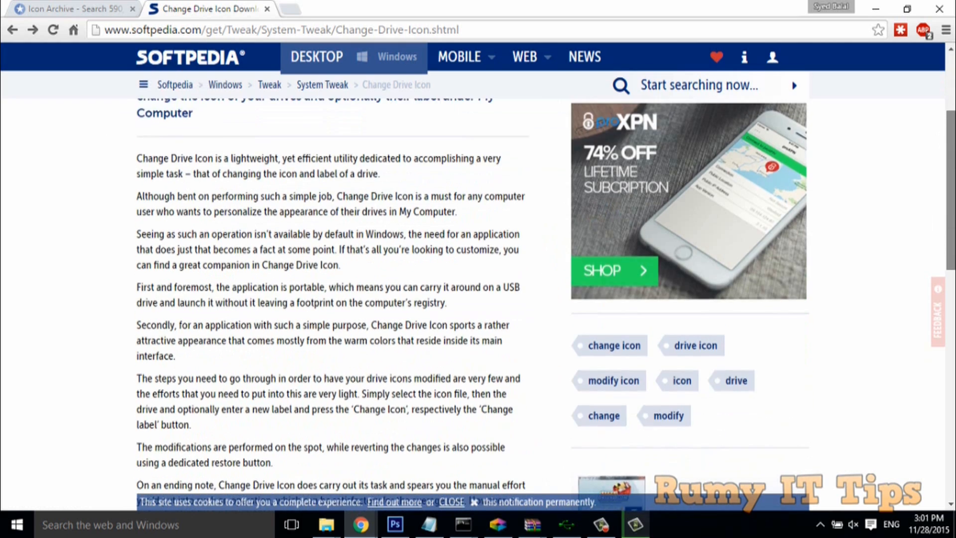
{"action": "left_click", "coordinate": [67, 8]}
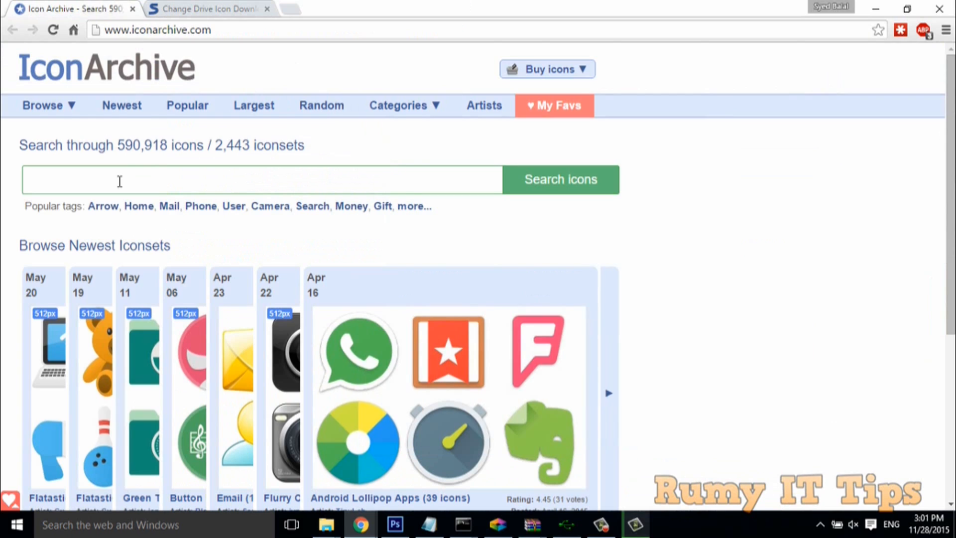
Search IconArchive for 'windows' icons.
{"action": "type", "text": "windows"}
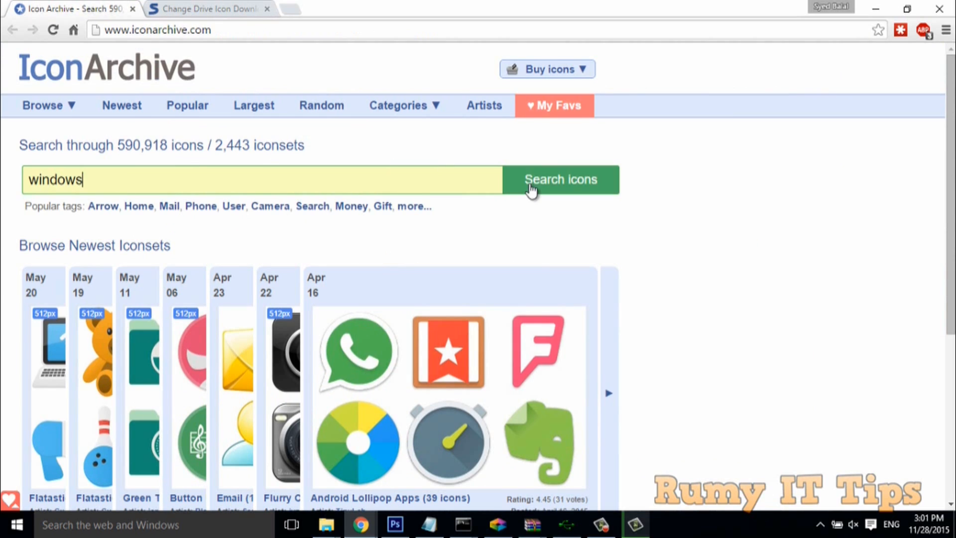
{"action": "left_click", "coordinate": [559, 179]}
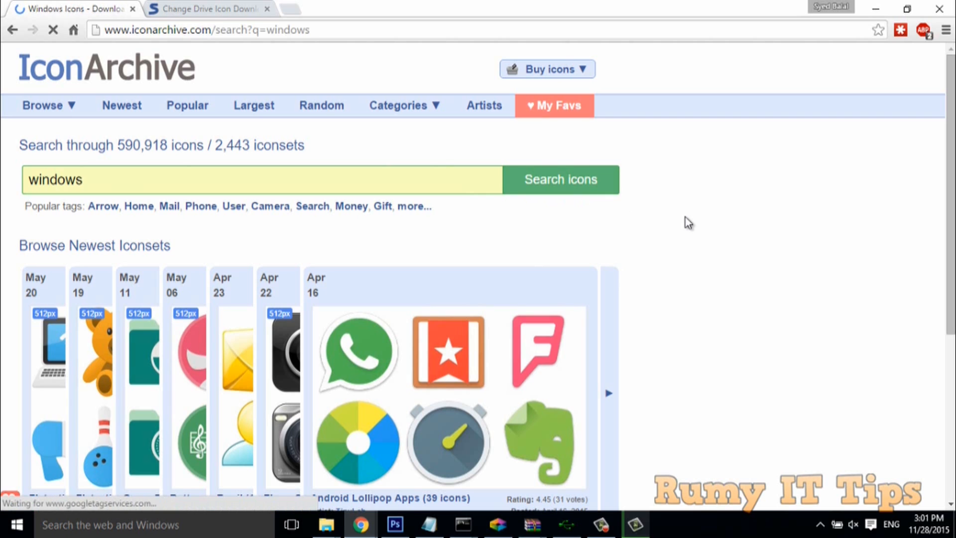
Download the orange Windows folder icon from the results as an ICO file.
{"action": "left_click", "coordinate": [559, 180]}
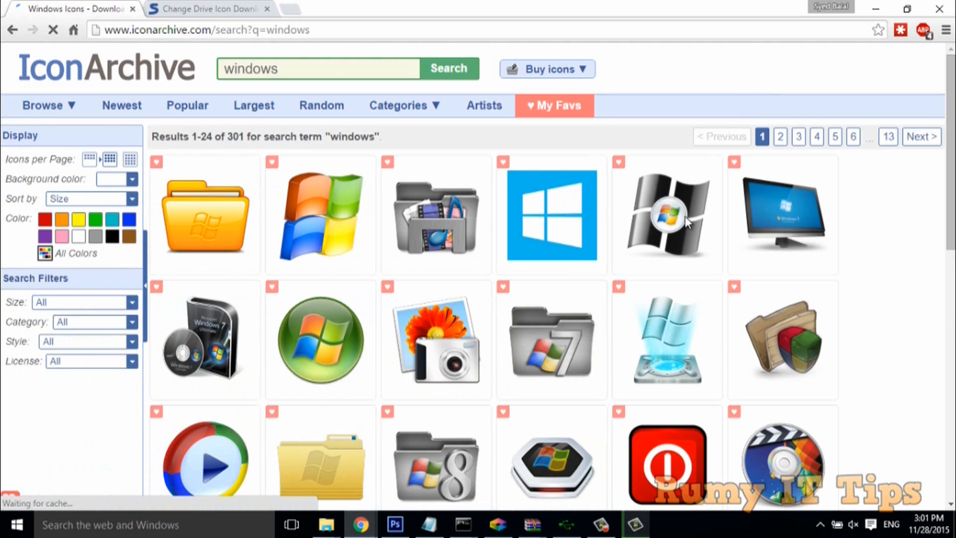
{"action": "mouse_move", "coordinate": [667, 216]}
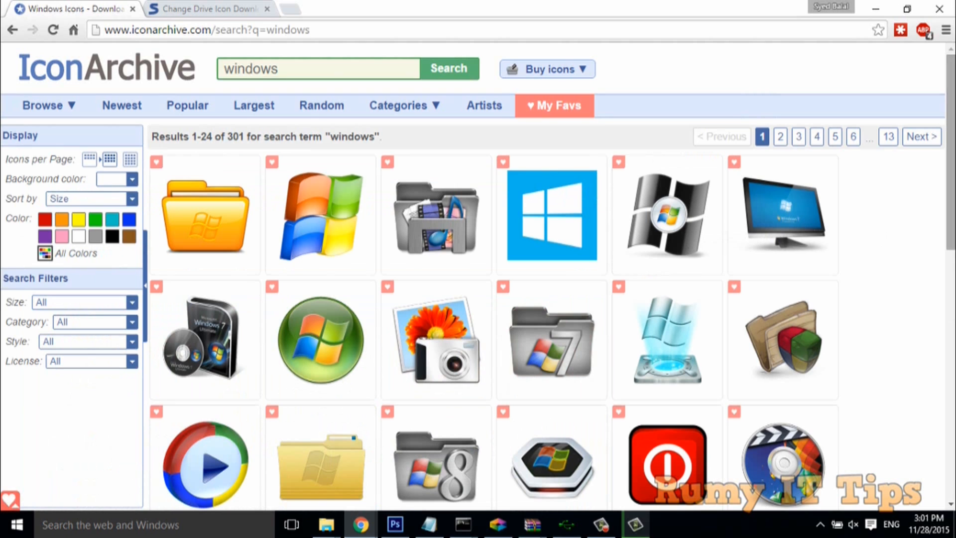
{"action": "scroll", "scroll_direction": "down", "scroll_amount": 3}
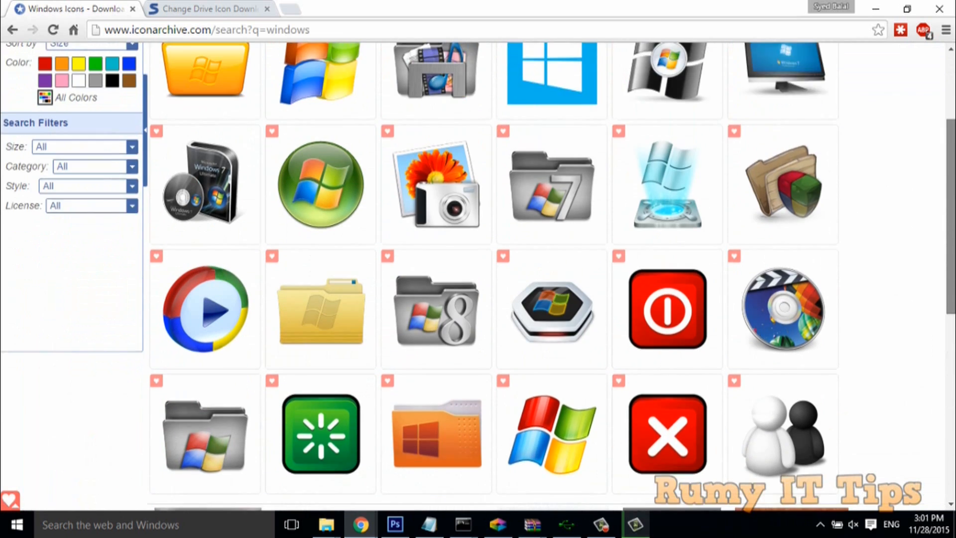
{"action": "scroll", "scroll_direction": "down", "scroll_amount": 3}
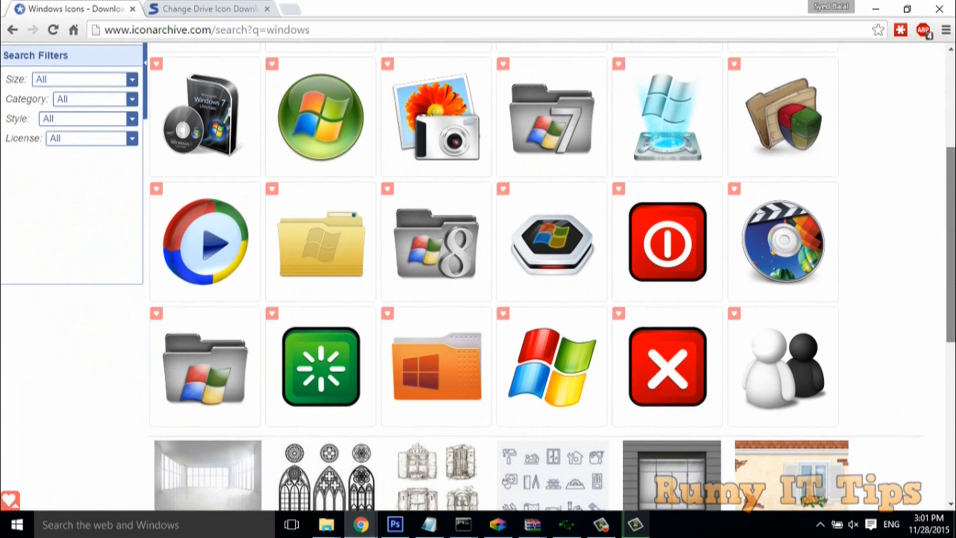
{"action": "scroll", "scroll_direction": "down", "scroll_amount": 3}
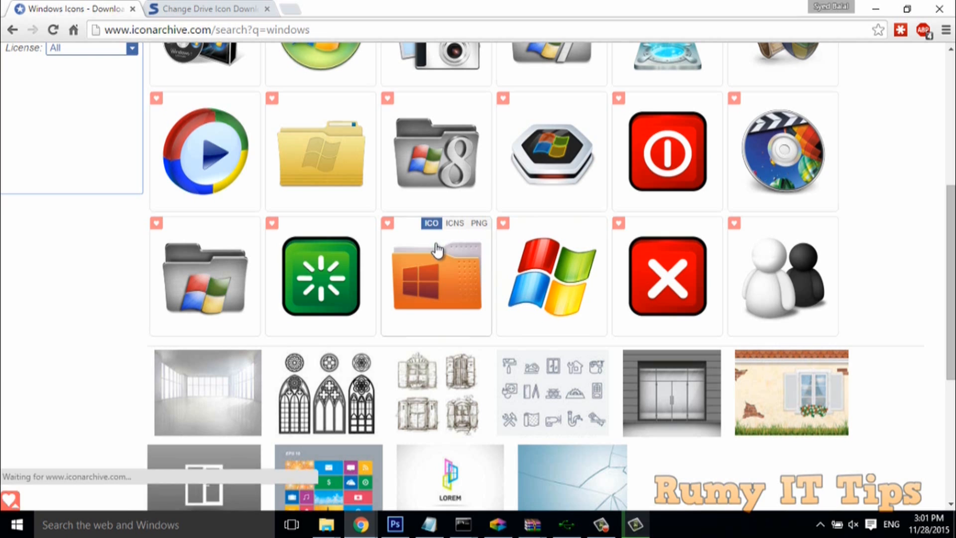
{"action": "left_click", "coordinate": [430, 222]}
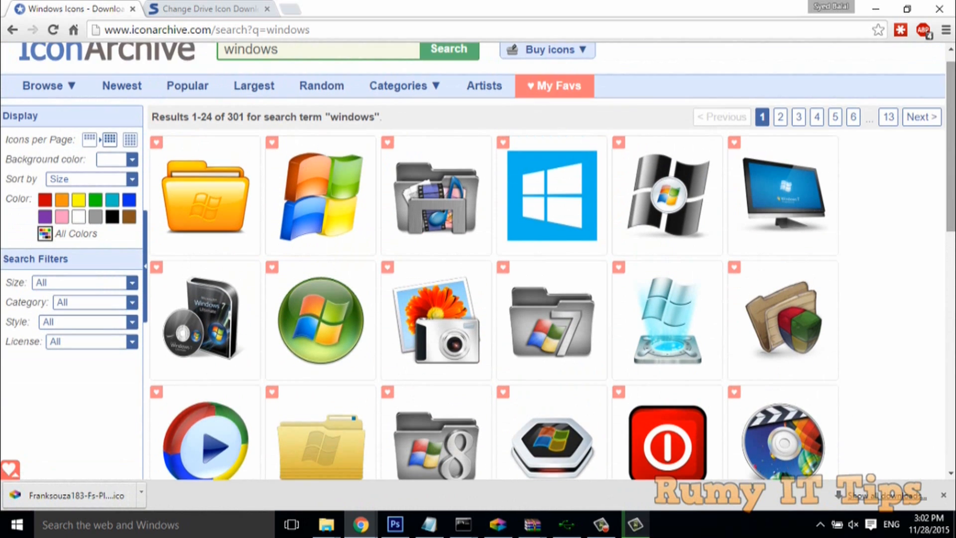
Move to the second results page, then go to the Softpedia Change Drive Icon tab.
{"action": "scroll", "scroll_direction": "down", "scroll_amount": 3}
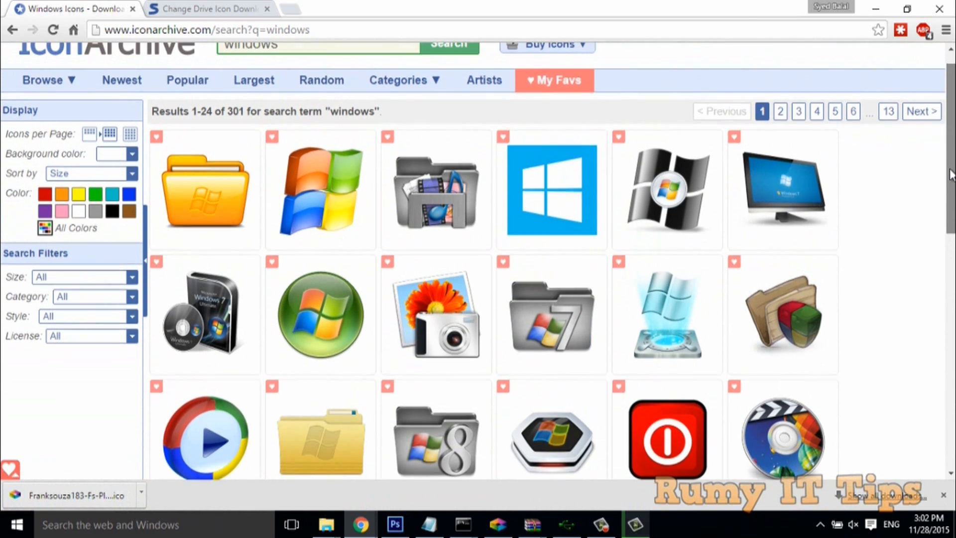
{"action": "scroll", "scroll_direction": "down", "scroll_amount": 3}
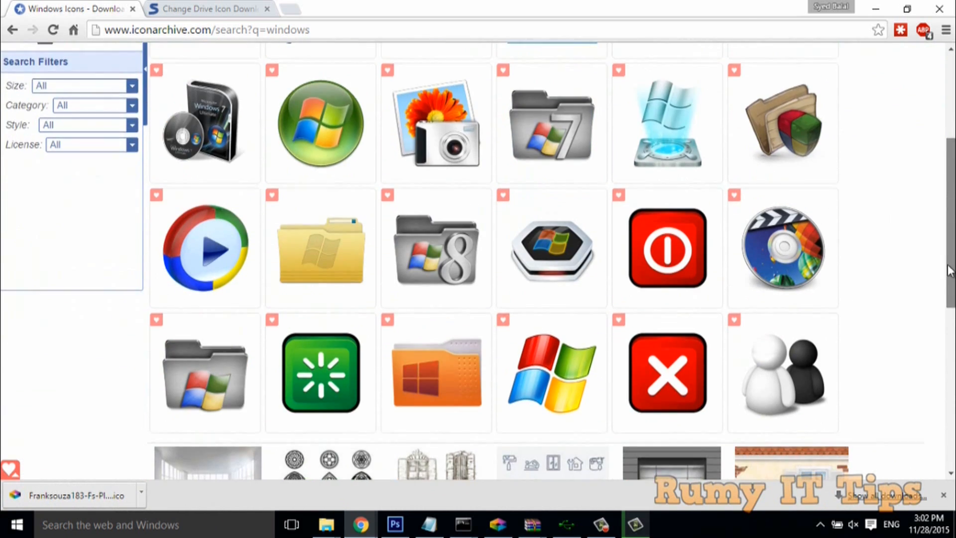
{"action": "scroll", "scroll_direction": "down", "scroll_amount": 3}
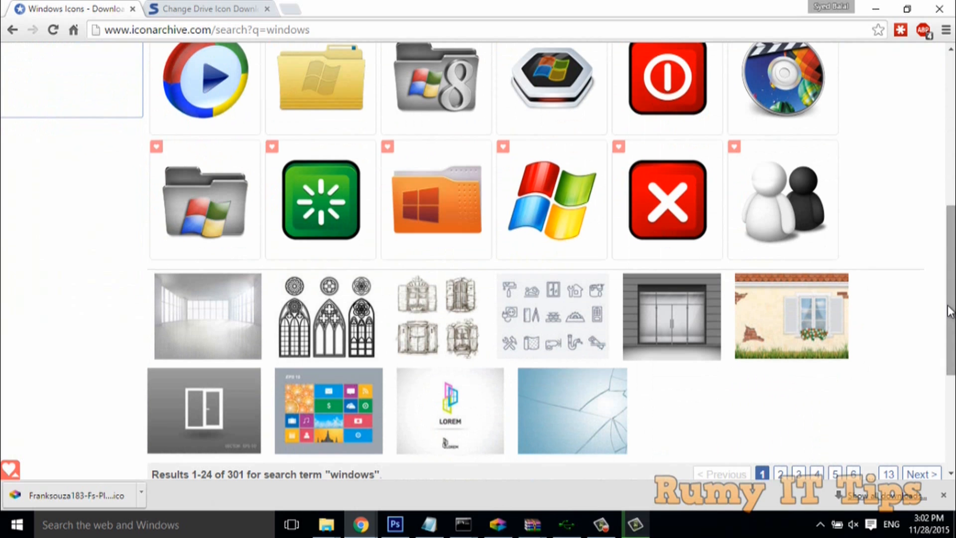
{"action": "left_click", "coordinate": [780, 123]}
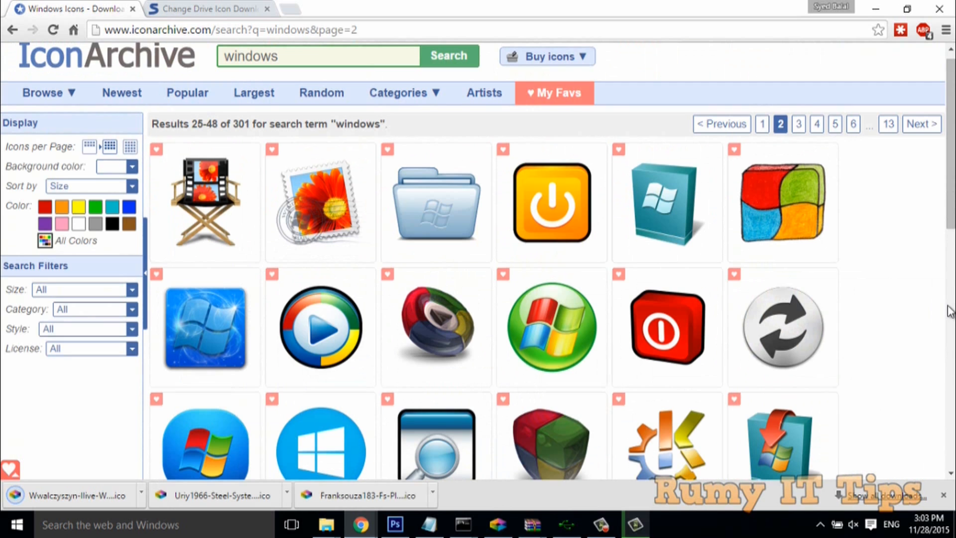
{"action": "mouse_move", "coordinate": [419, 491]}
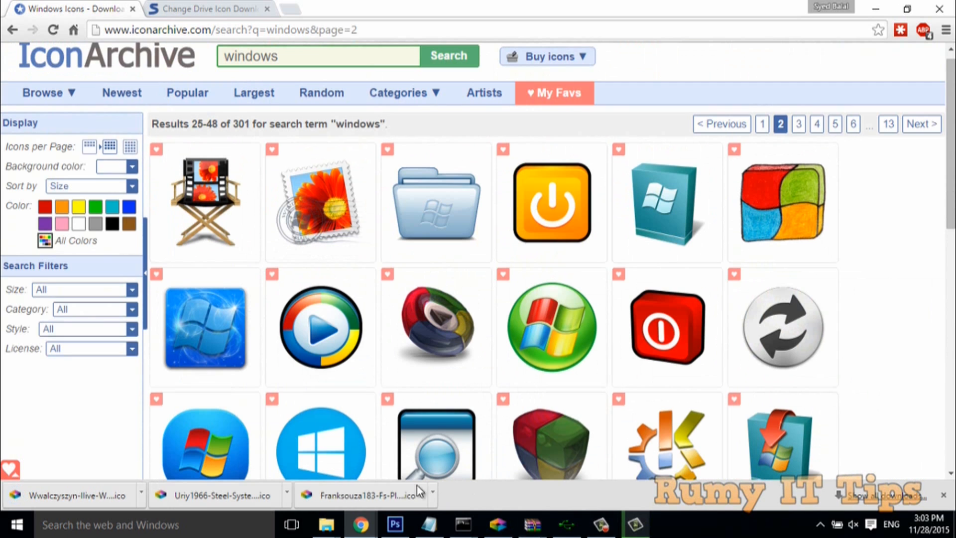
{"action": "mouse_move", "coordinate": [551, 326]}
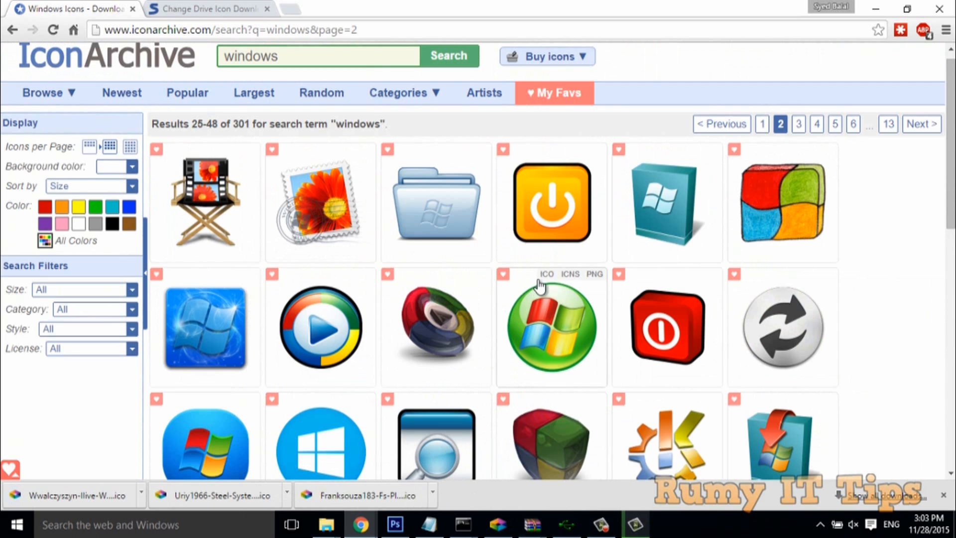
{"action": "mouse_move", "coordinate": [546, 273]}
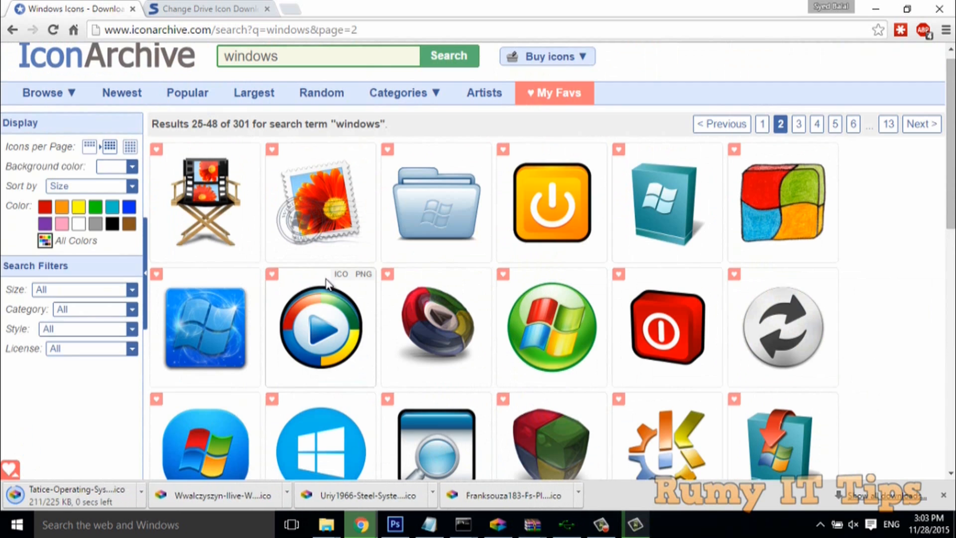
{"action": "left_click", "coordinate": [208, 9]}
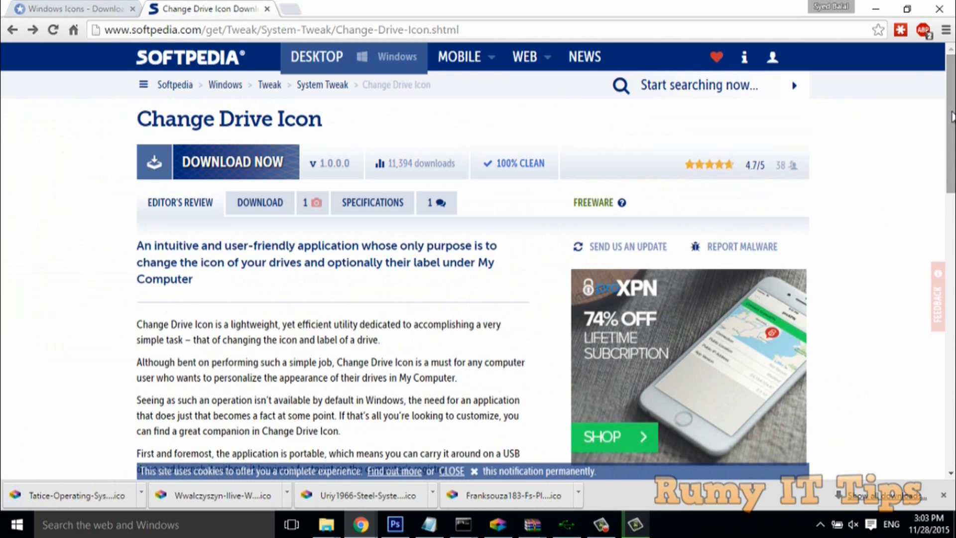
Launch Change Drive Icon from Downloads > Change-Drive-Icon and unblock it in SecureAge.
{"action": "scroll", "scroll_direction": "down", "scroll_amount": 3}
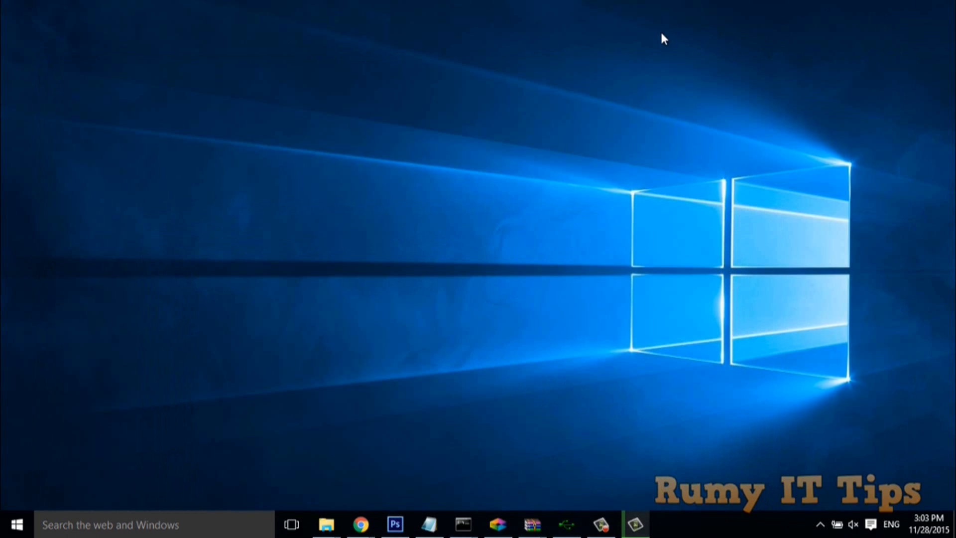
{"action": "left_click", "coordinate": [325, 524]}
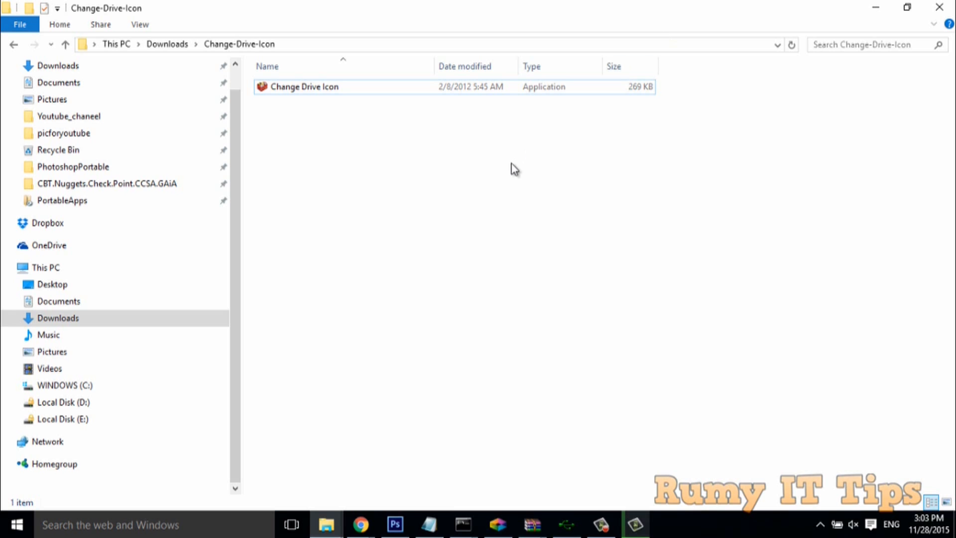
{"action": "left_click", "coordinate": [944, 502]}
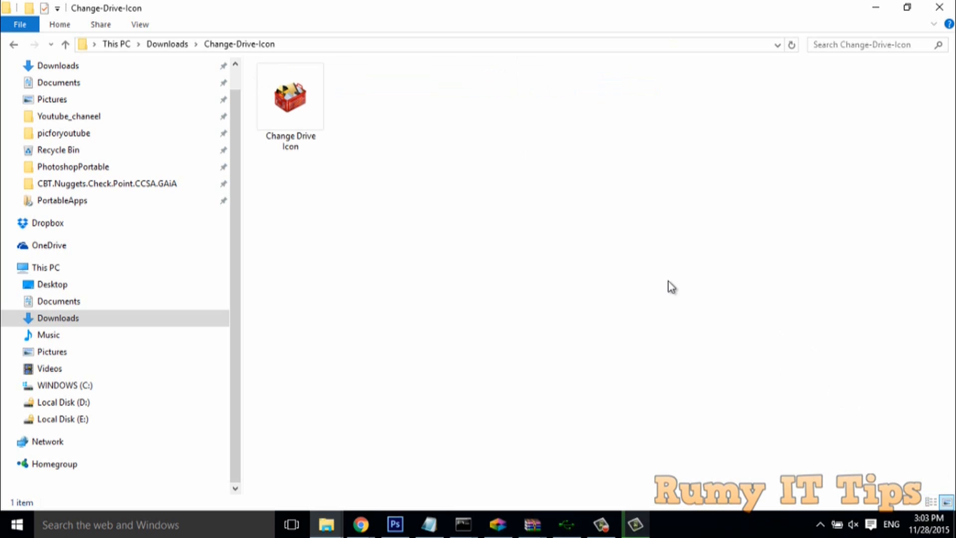
{"action": "left_click", "coordinate": [291, 96]}
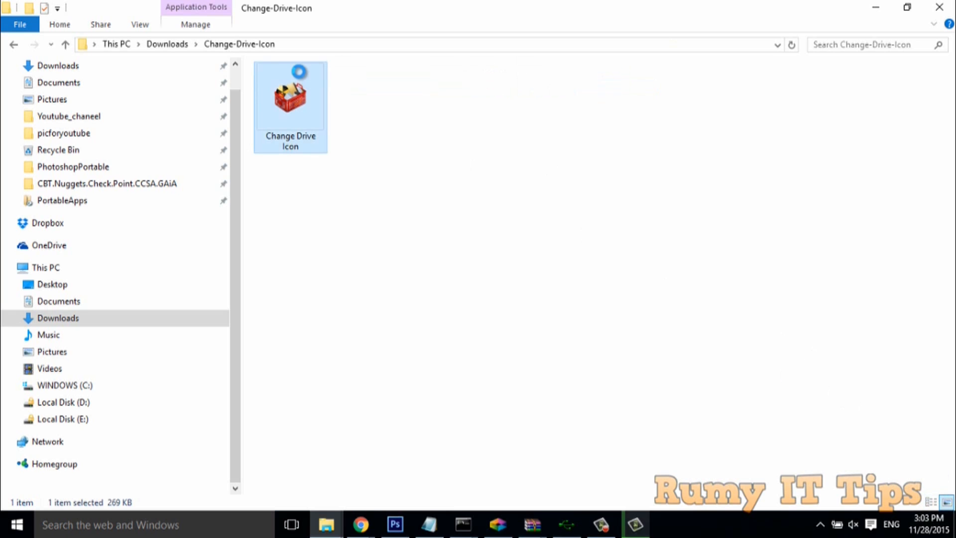
{"action": "double_click", "coordinate": [290, 95]}
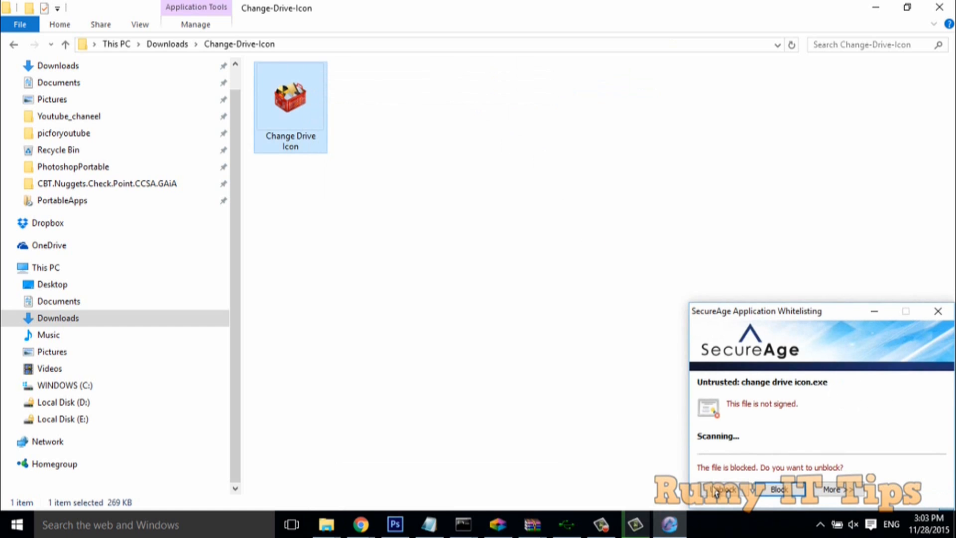
{"action": "left_click", "coordinate": [722, 489]}
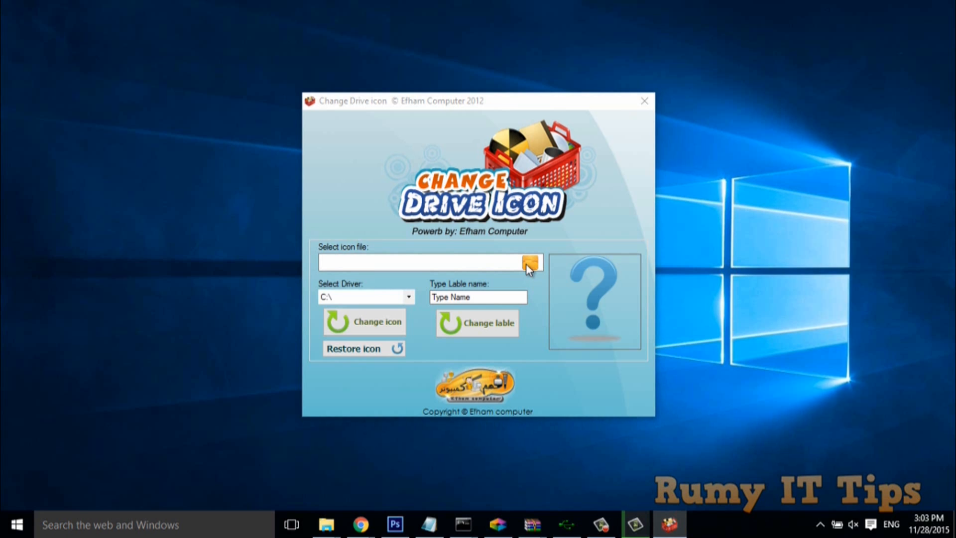
Load the Franksouza183-Fs-Places-folder-windows icon and apply it to drive C:.
{"action": "left_click", "coordinate": [532, 262]}
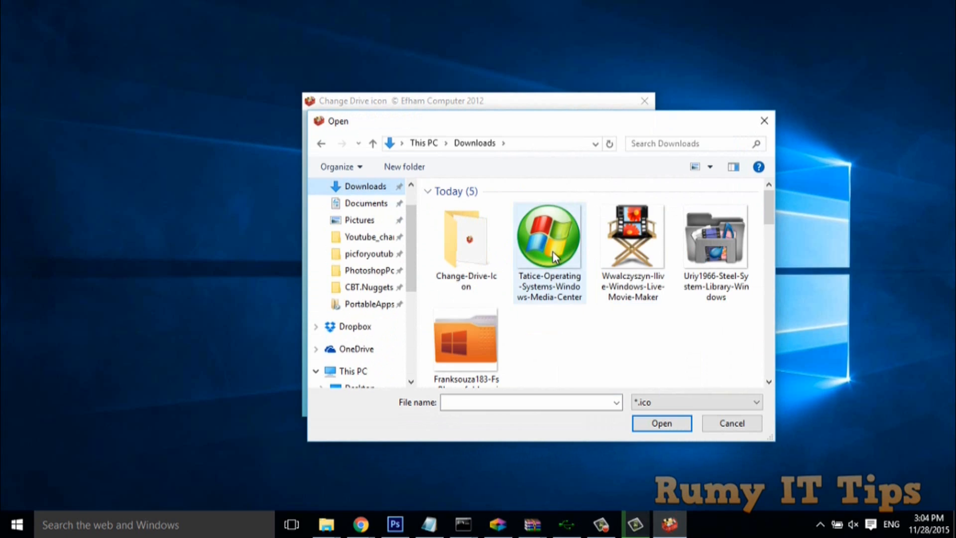
{"action": "mouse_move", "coordinate": [481, 347]}
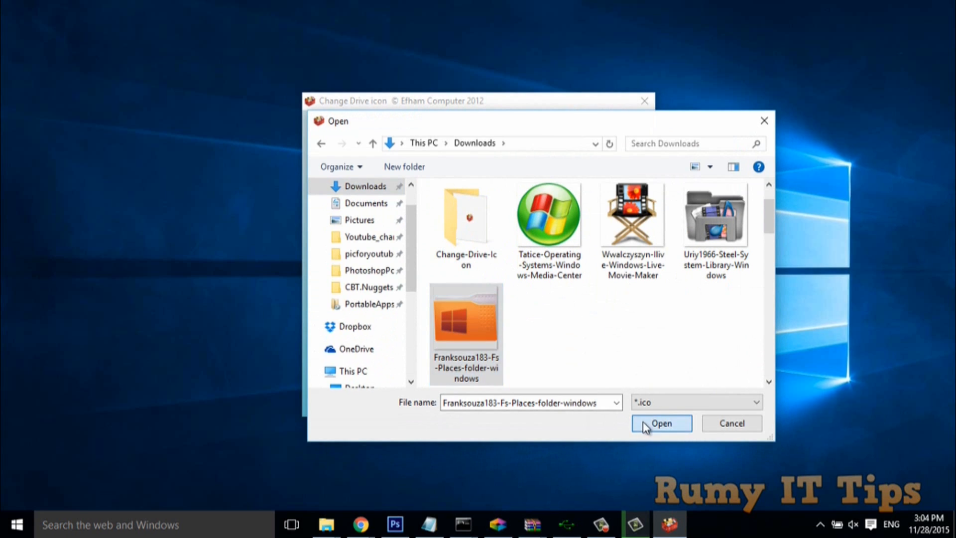
{"action": "left_click", "coordinate": [660, 423]}
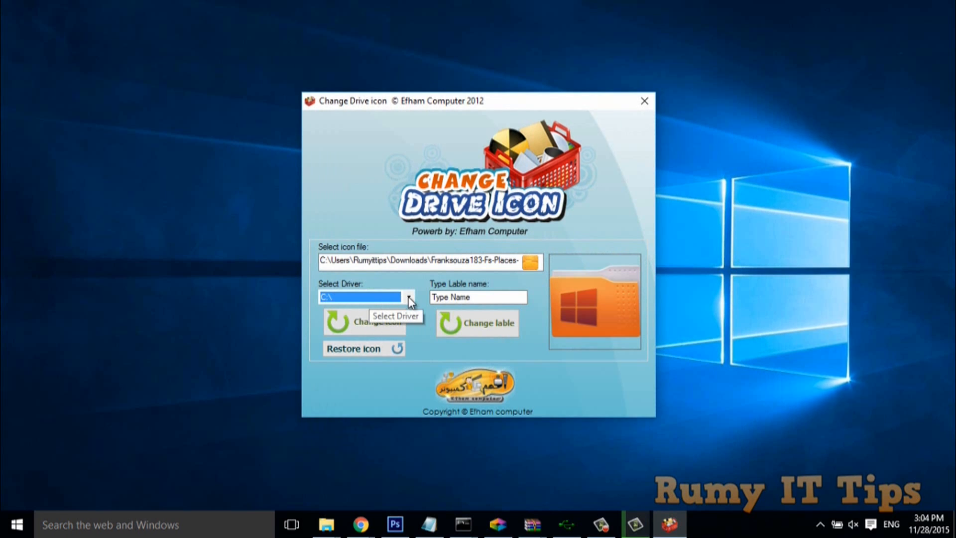
{"action": "left_click", "coordinate": [409, 296]}
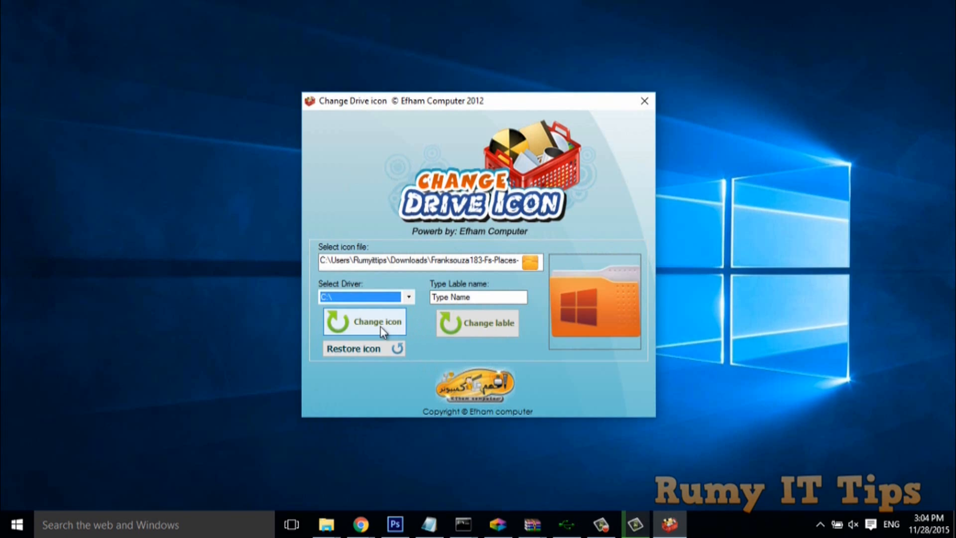
{"action": "left_click", "coordinate": [363, 321]}
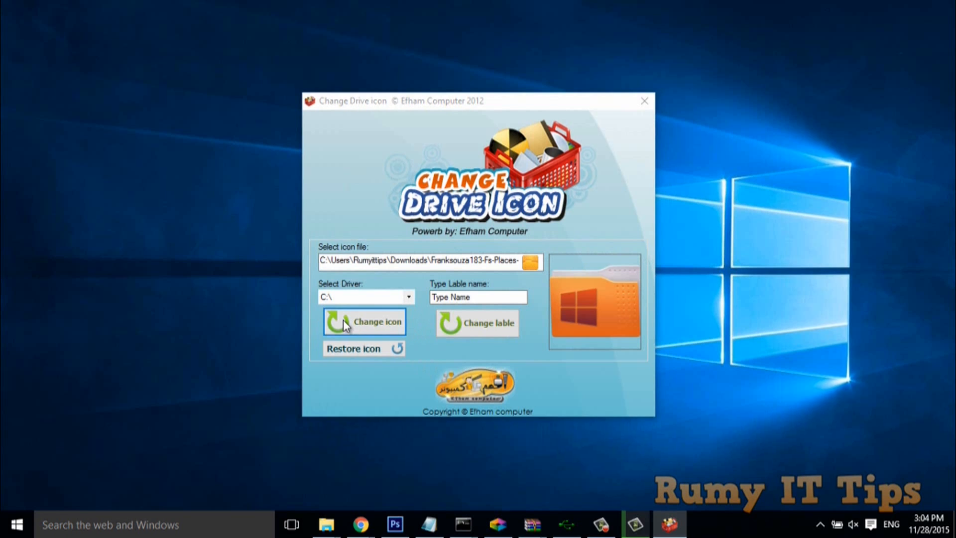
{"action": "left_click", "coordinate": [364, 321]}
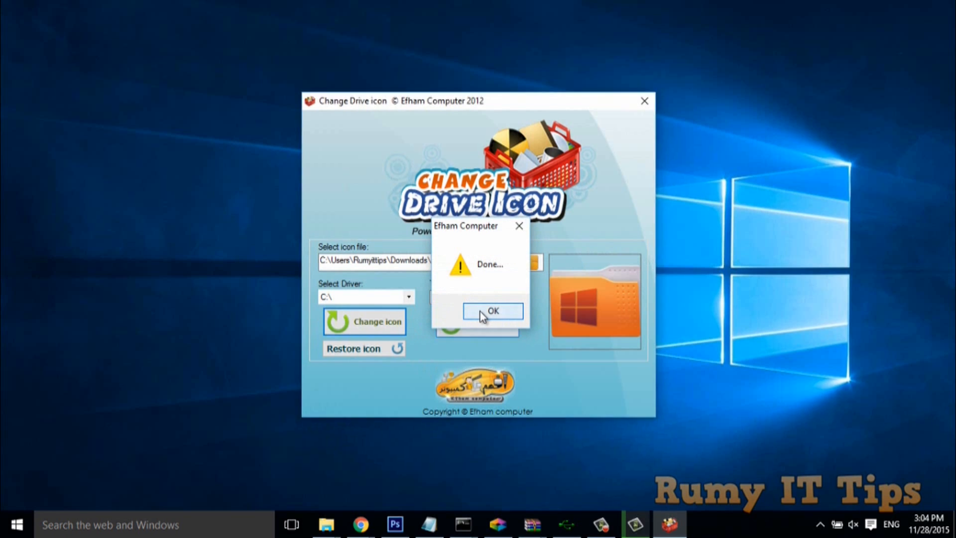
{"action": "left_click", "coordinate": [492, 311]}
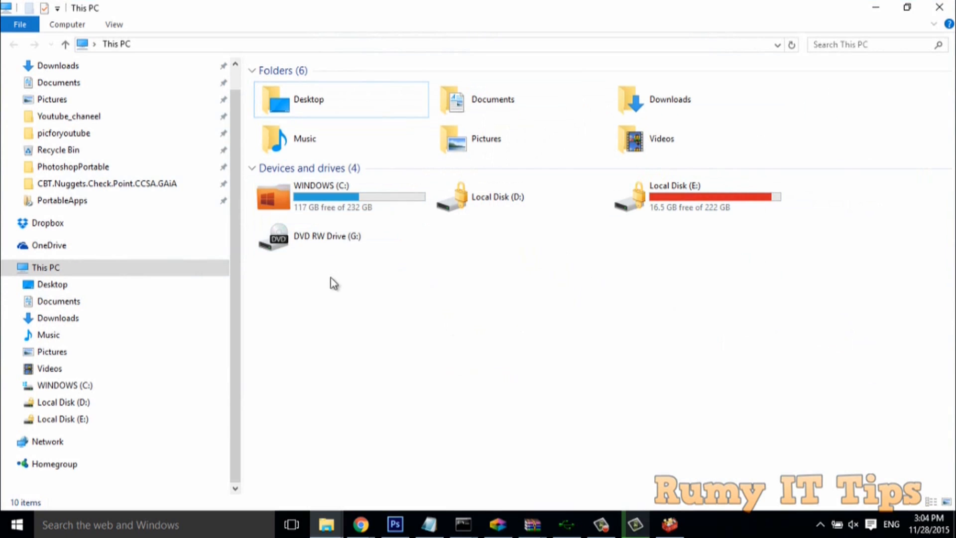
{"action": "mouse_move", "coordinate": [366, 250]}
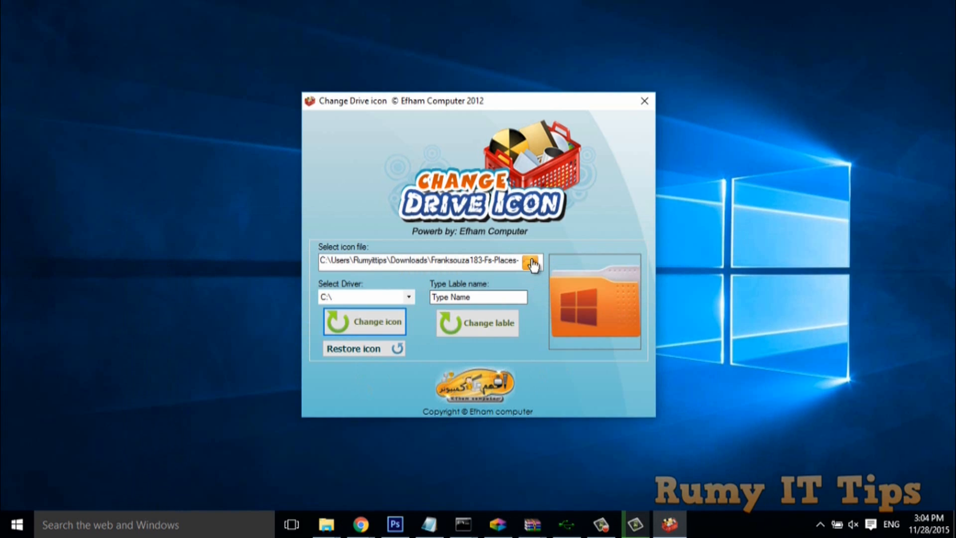
Load the Uriy1966-Steel-System-Library-Windows icon and apply it to drive E:.
{"action": "left_click", "coordinate": [532, 261]}
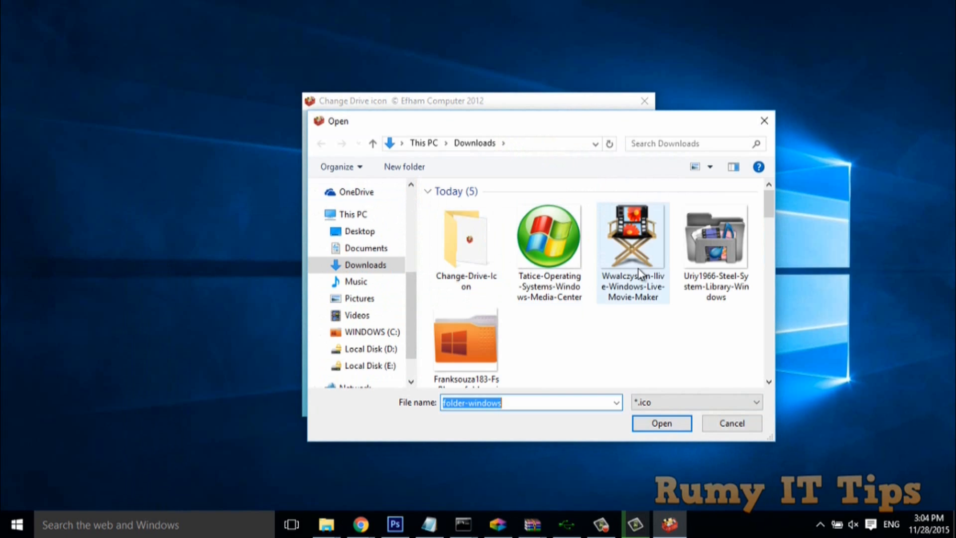
{"action": "left_click", "coordinate": [716, 238]}
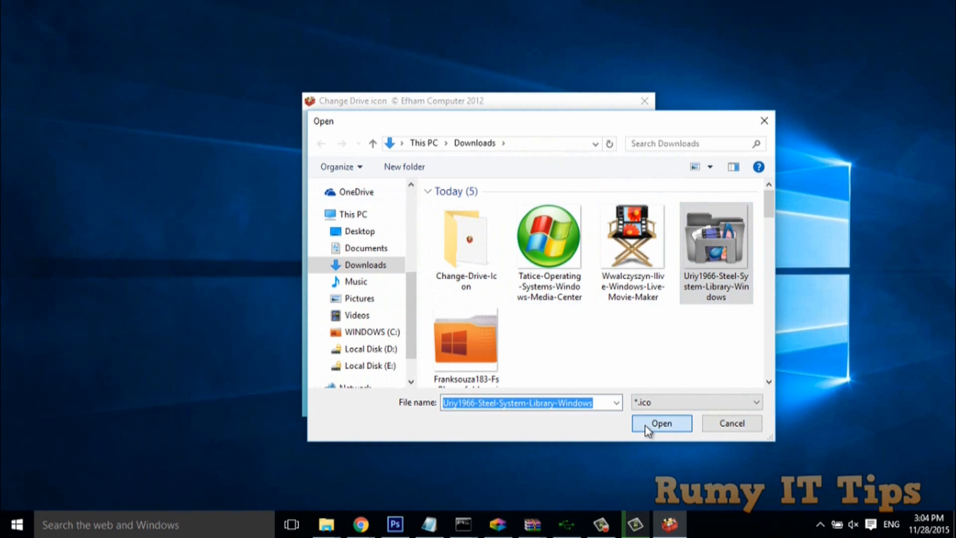
{"action": "left_click", "coordinate": [661, 423]}
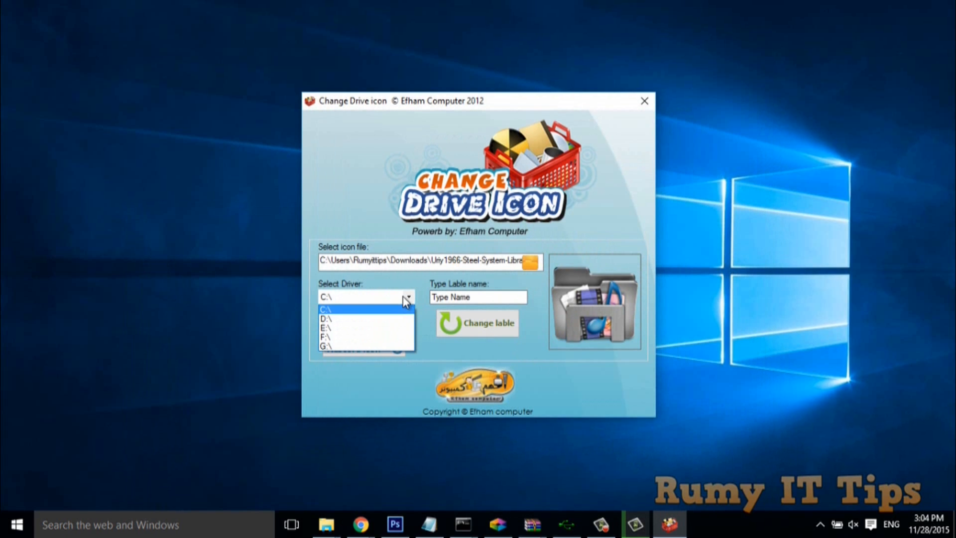
{"action": "left_click", "coordinate": [328, 328]}
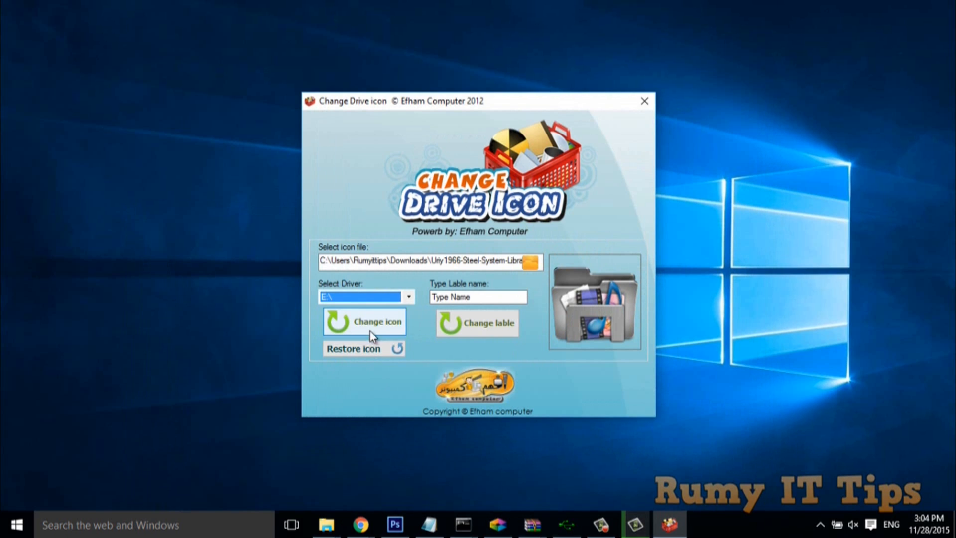
{"action": "left_click", "coordinate": [363, 321]}
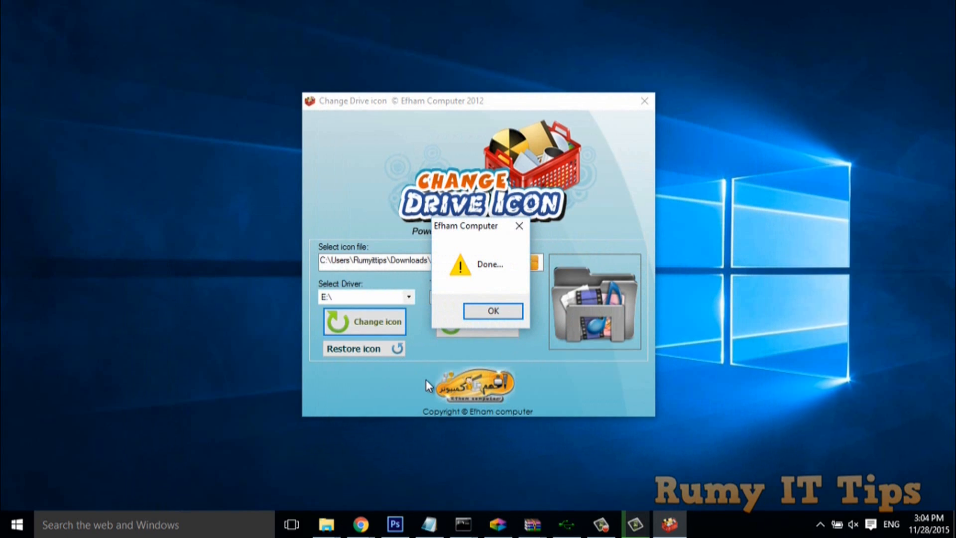
{"action": "left_click", "coordinate": [492, 311]}
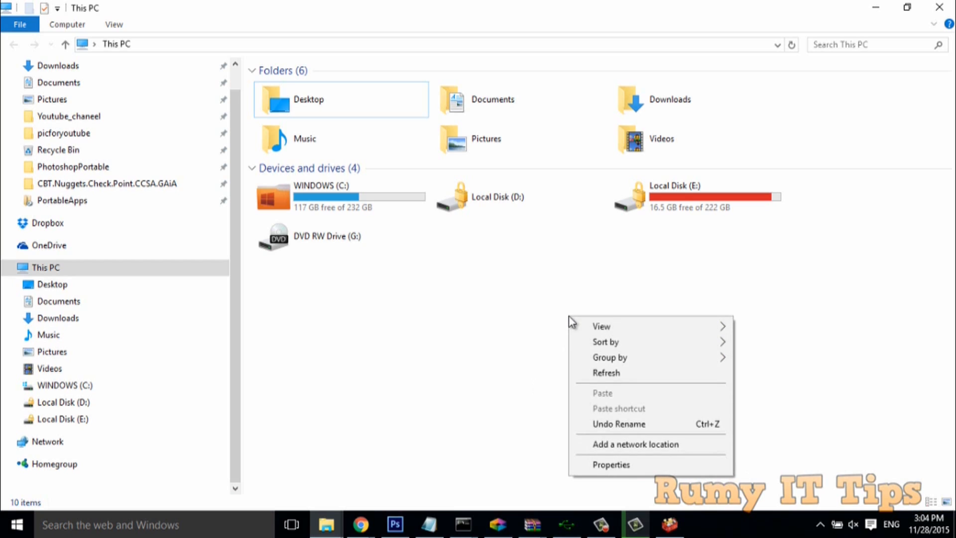
Refresh the This PC view from its right-click menu.
{"action": "left_click", "coordinate": [606, 372]}
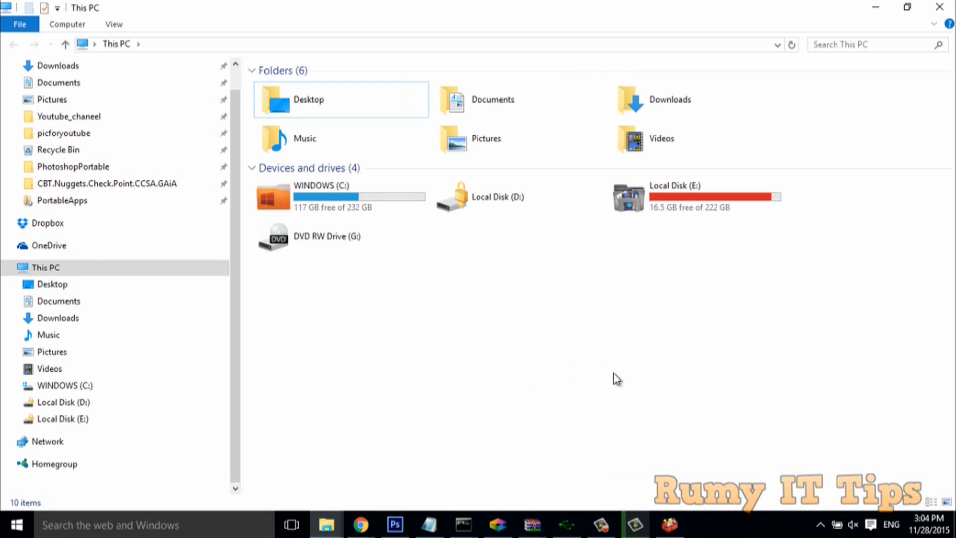
{"action": "mouse_move", "coordinate": [579, 252]}
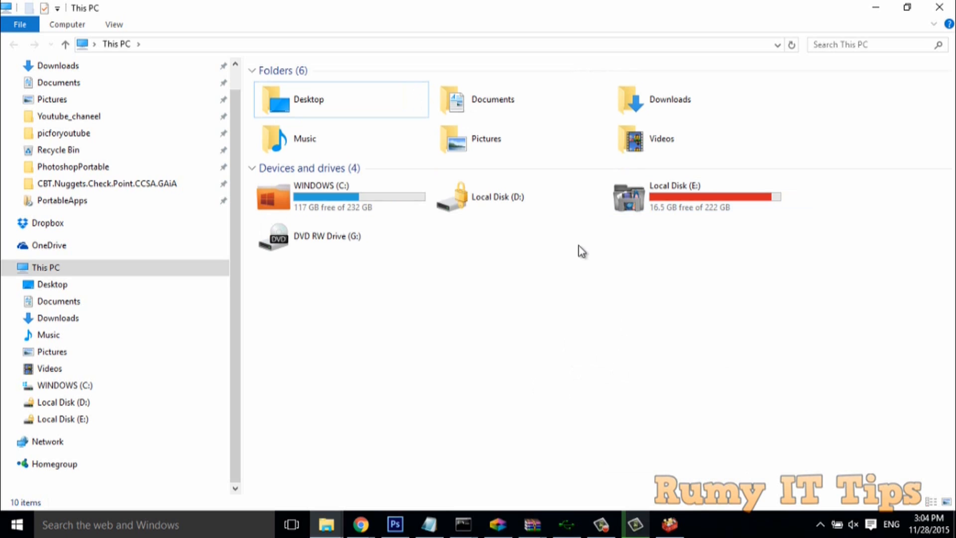
{"action": "mouse_move", "coordinate": [877, 6]}
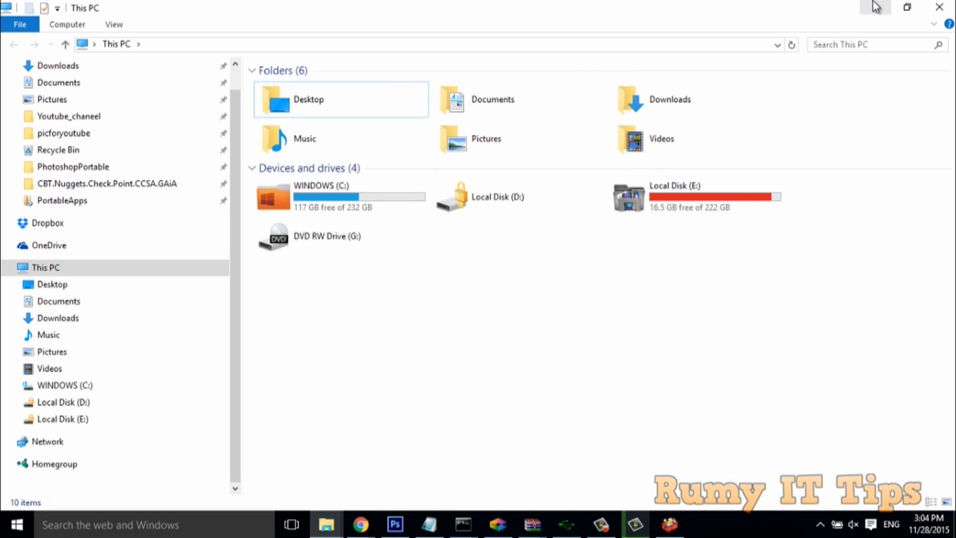